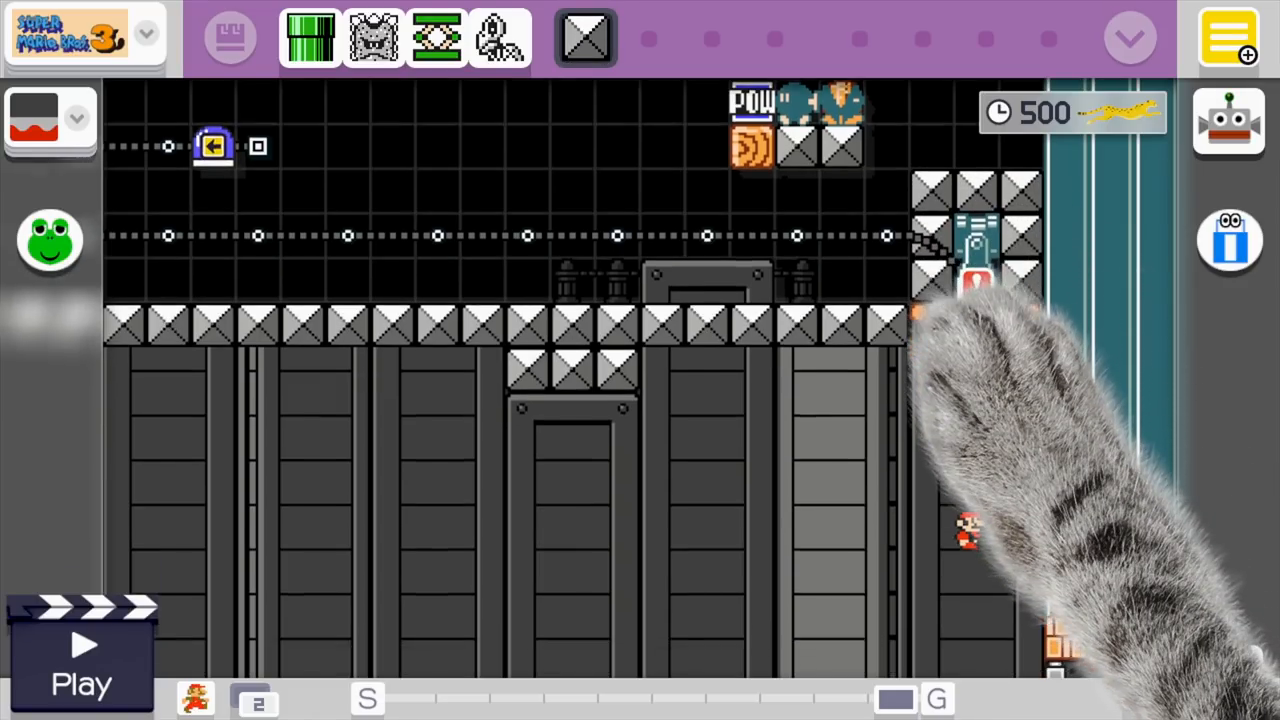
Start play-testing the castle course with its tracks, spike blocks and enemies
click(80, 650)
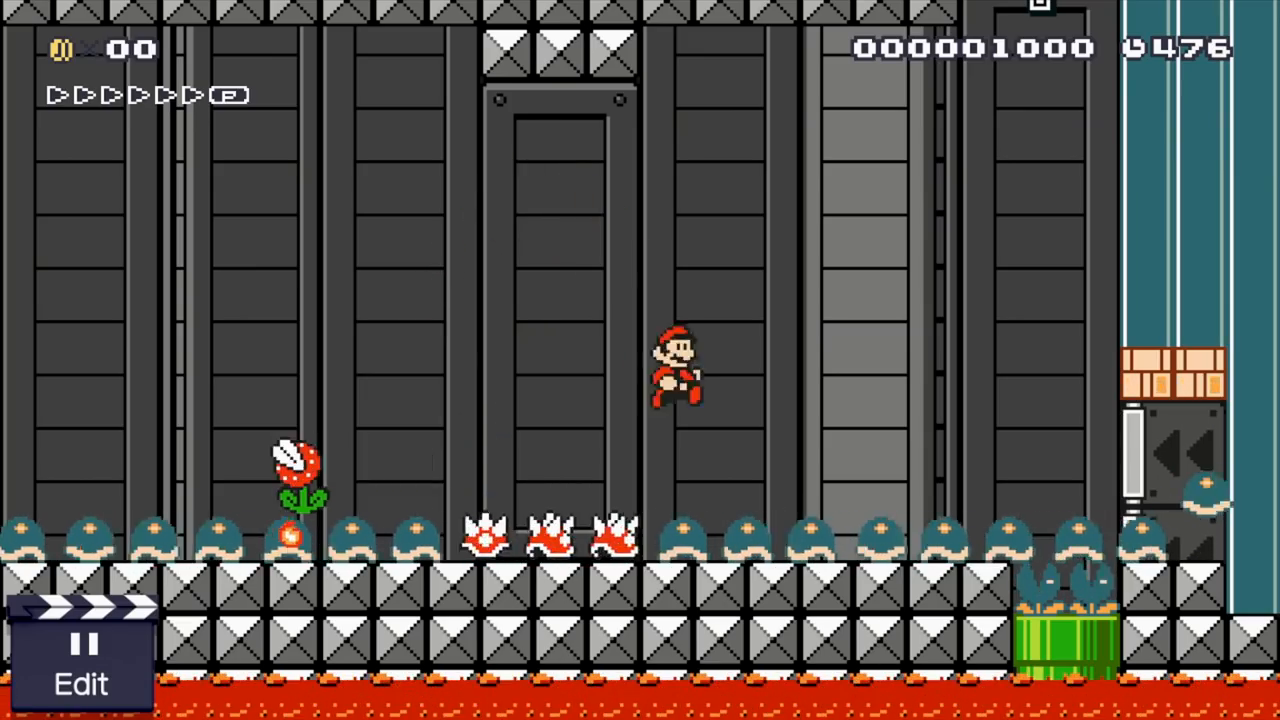